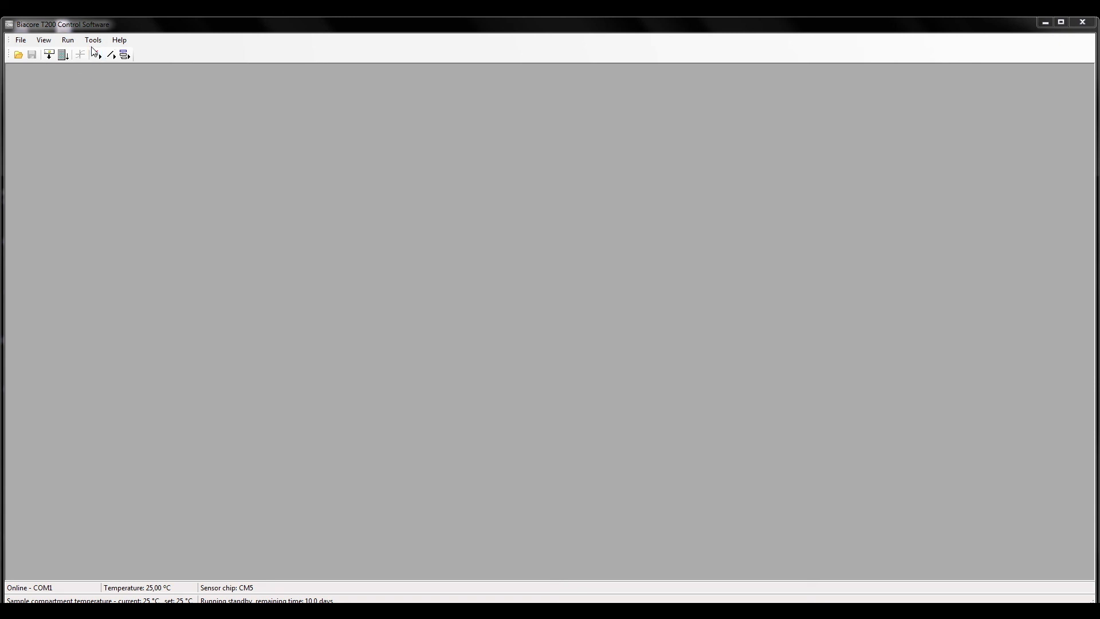
Launch the Shutdown wizard from Tools, showing its introduction with required solutions
{"action": "left_click", "coordinate": [93, 40]}
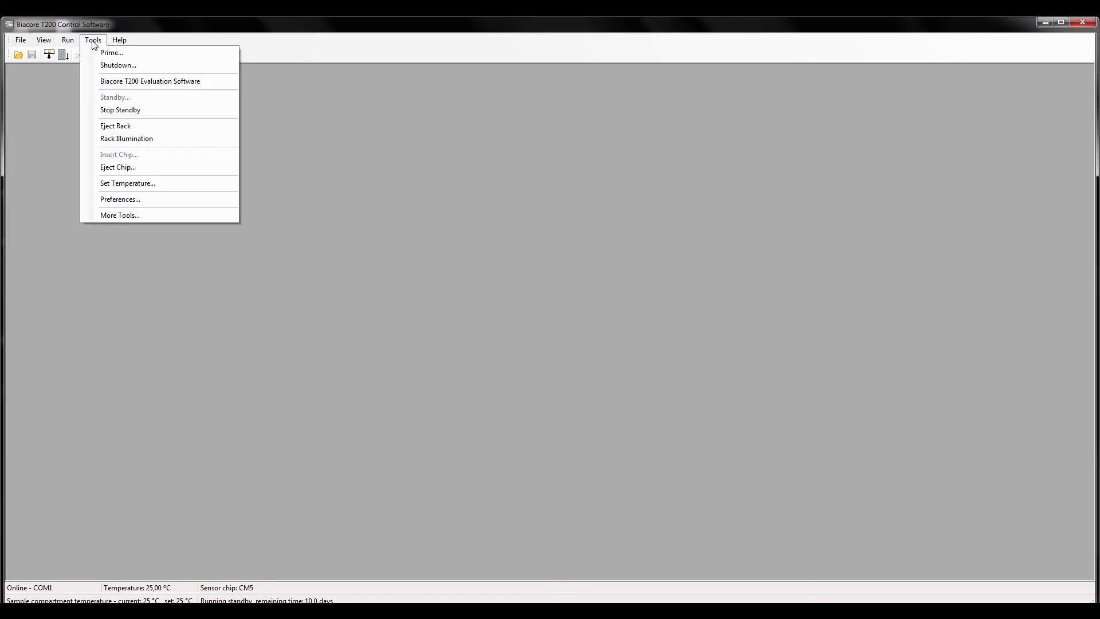
{"action": "mouse_move", "coordinate": [118, 66]}
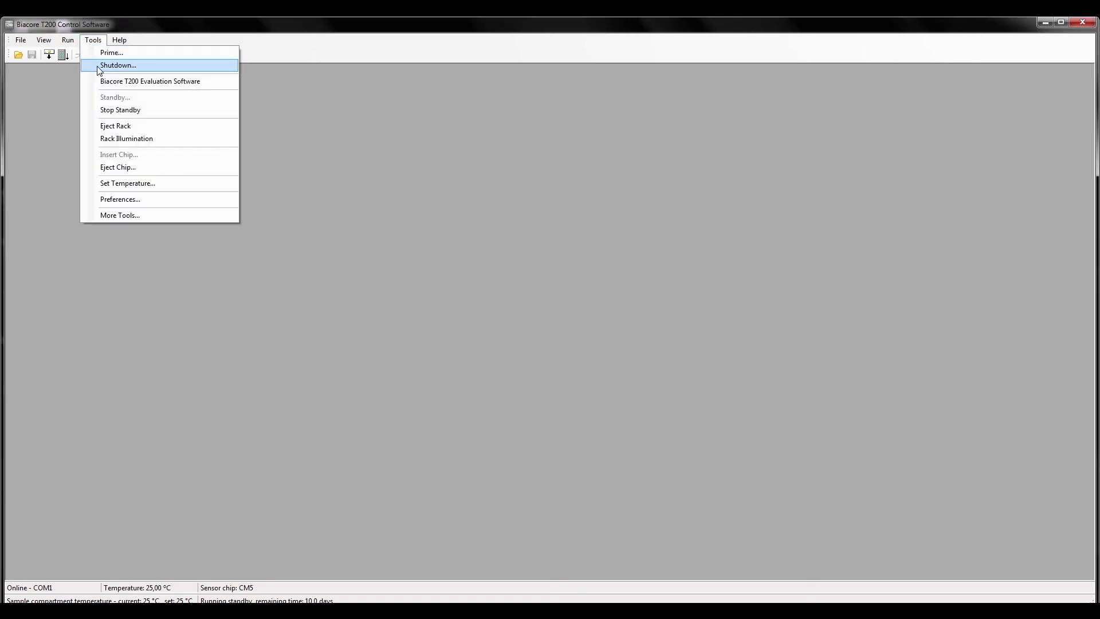
{"action": "left_click", "coordinate": [118, 65]}
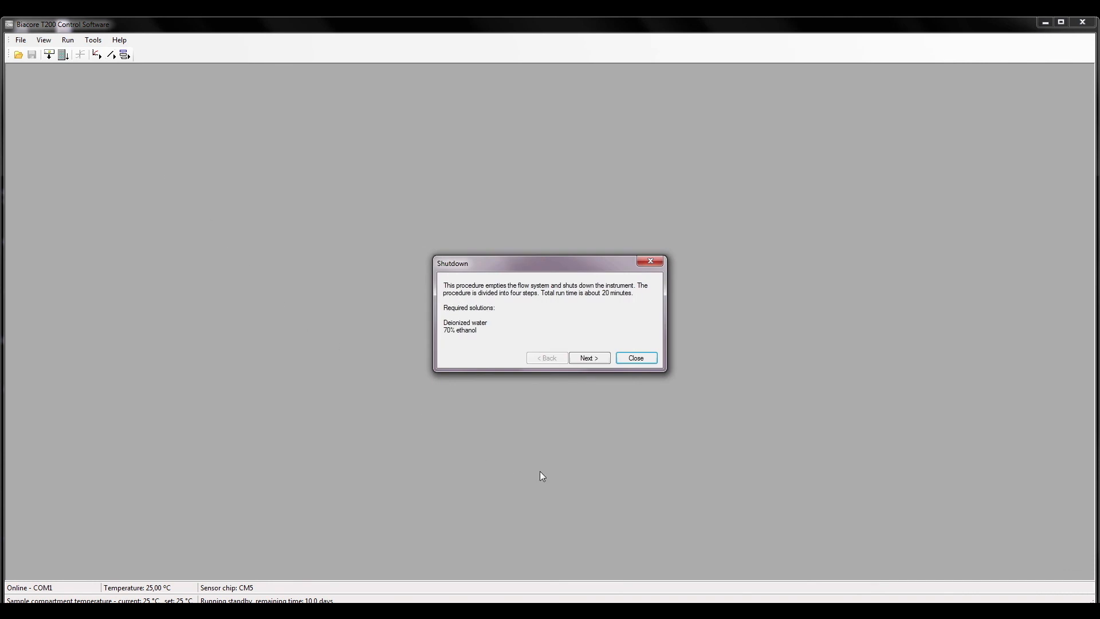
{"action": "mouse_move", "coordinate": [589, 357]}
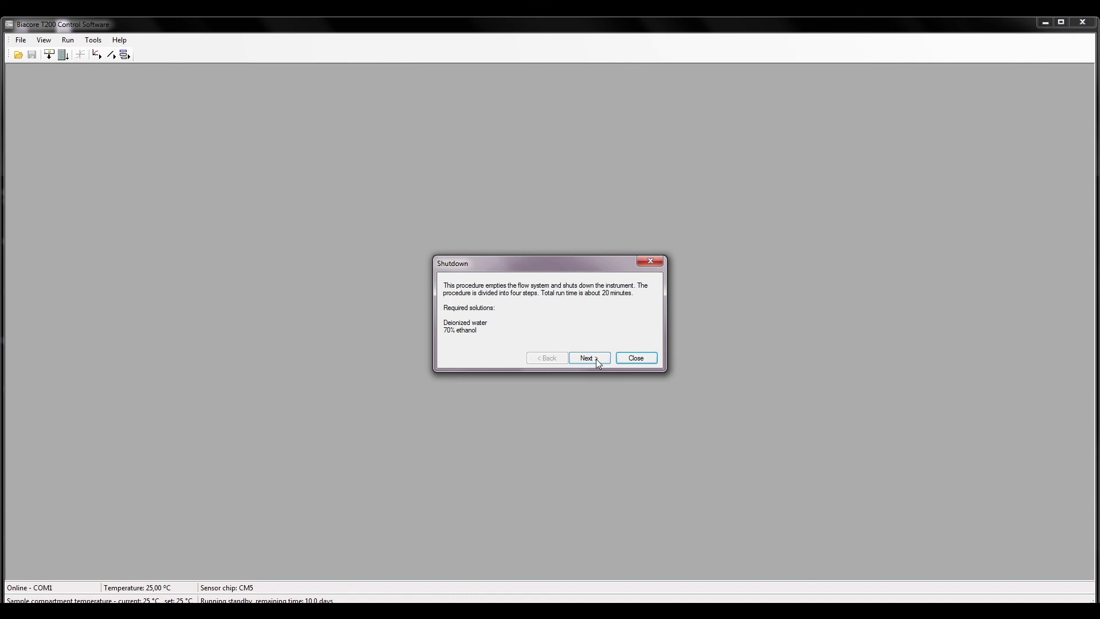
Advance to Step 1 of the shutdown, ready to flush the flow system with water
{"action": "left_click", "coordinate": [585, 357]}
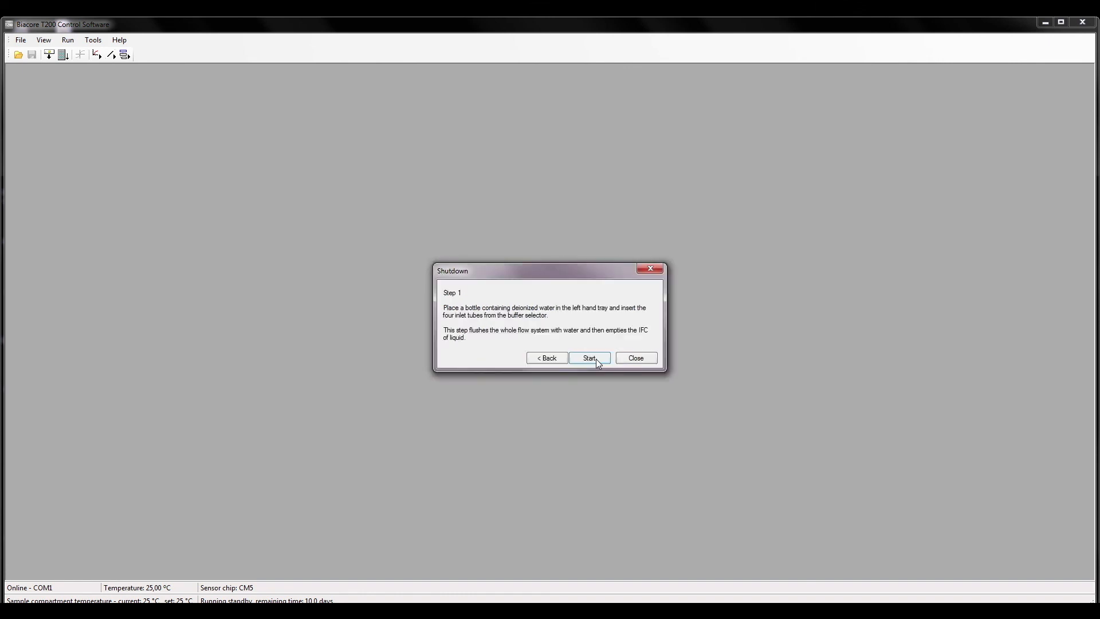